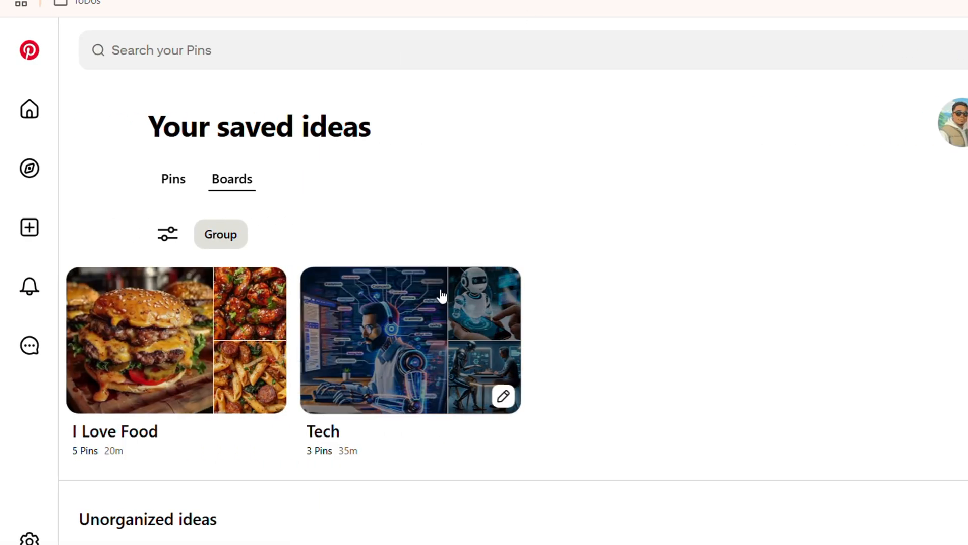
mouse_move(261, 353)
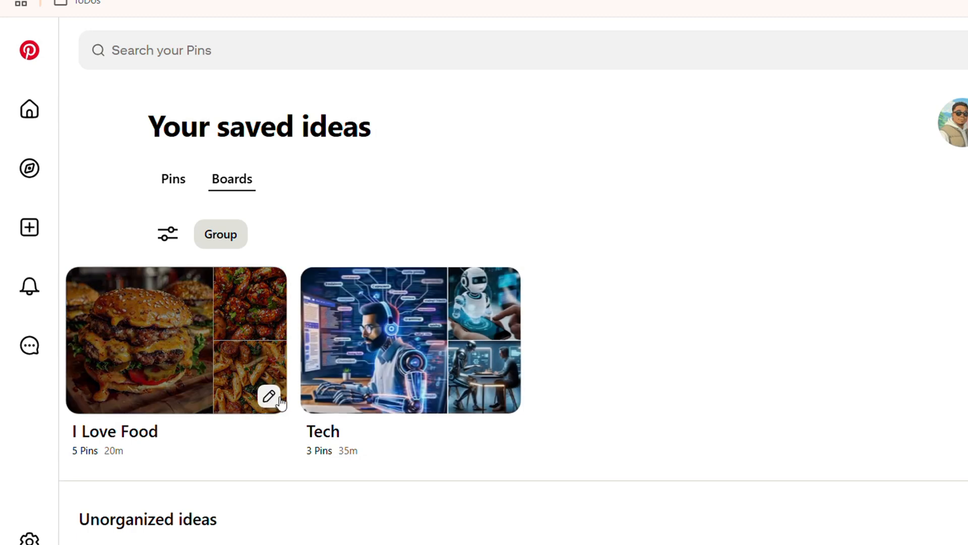
mouse_move(275, 404)
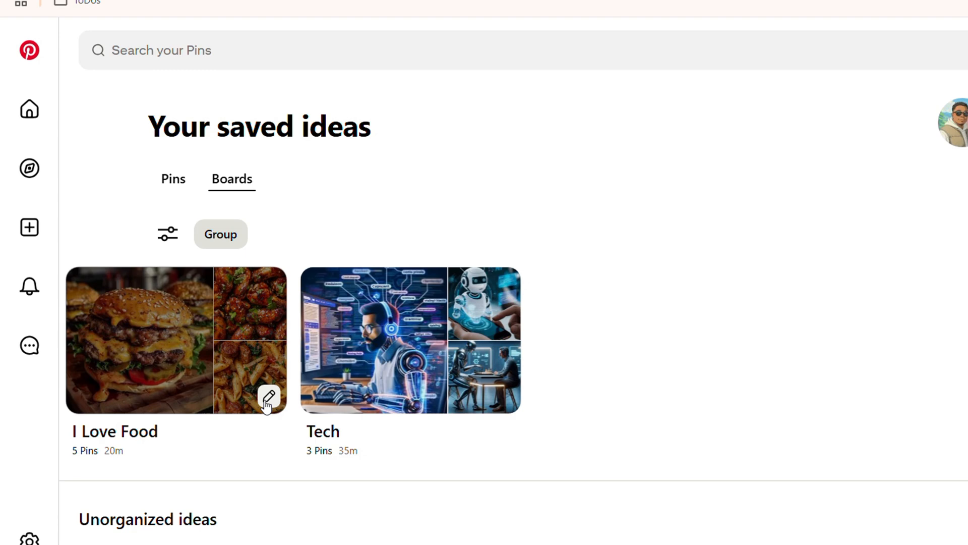
Bring the I Love Food board's edit settings to the Action section with Delete board visible.
left_click(268, 398)
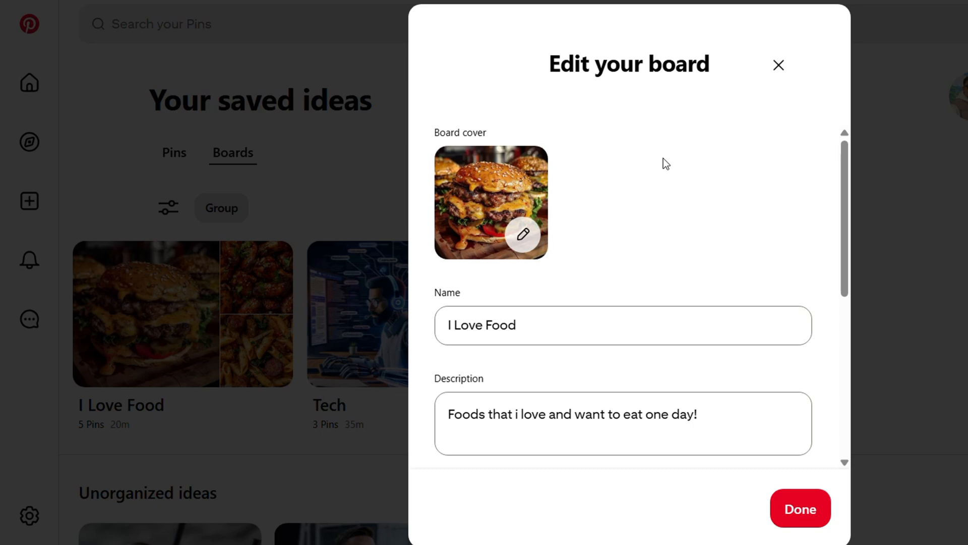
scroll("down", 3)
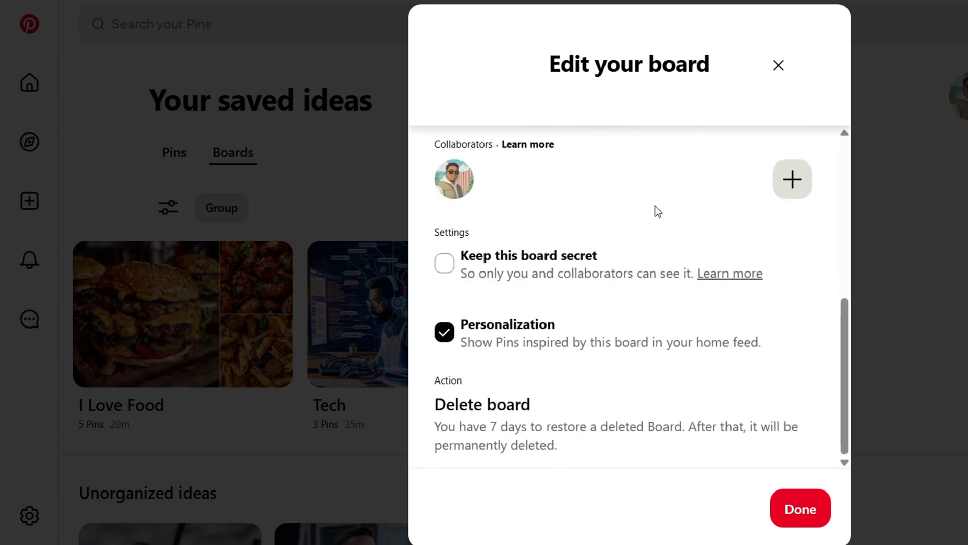
mouse_move(490, 414)
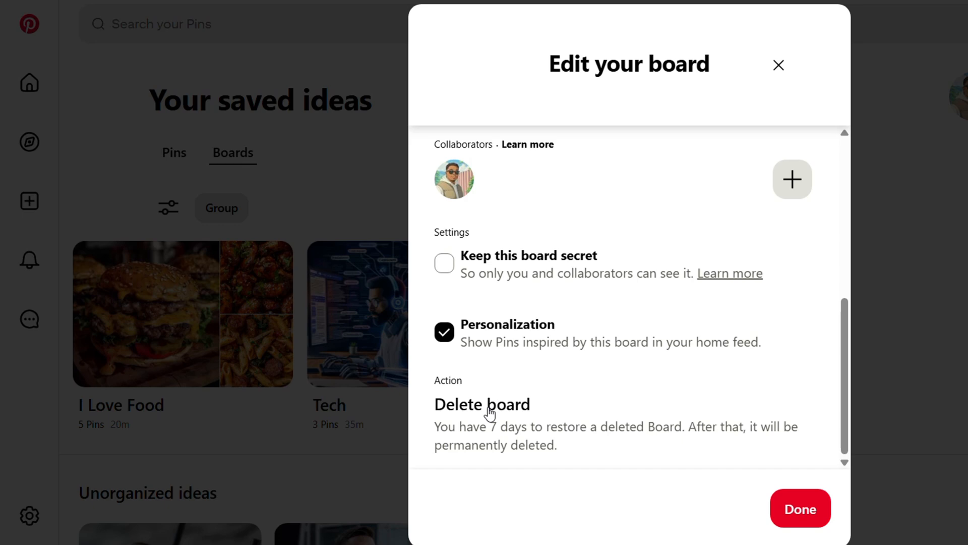
Start deleting the I Love Food board, raising the confirmation for its 5 pins.
left_click(483, 403)
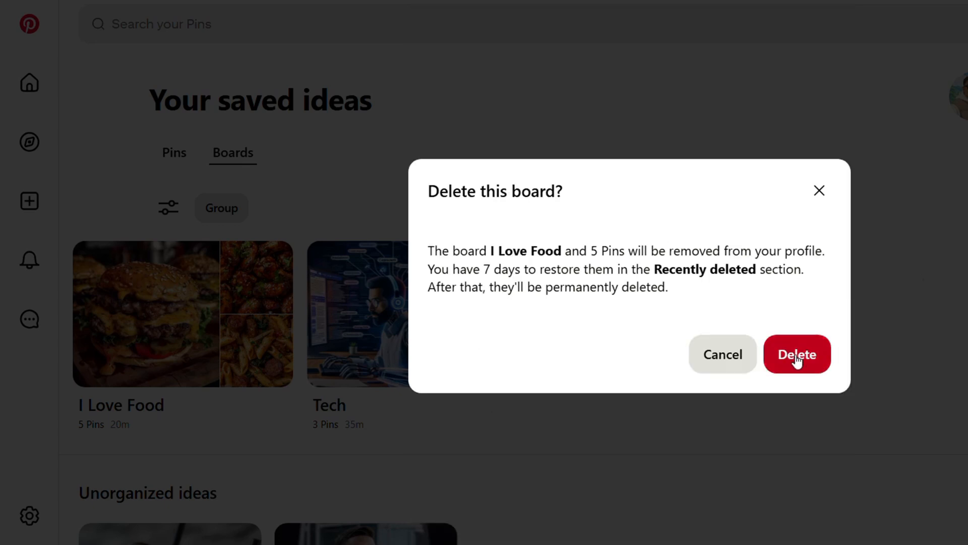
mouse_move(502, 272)
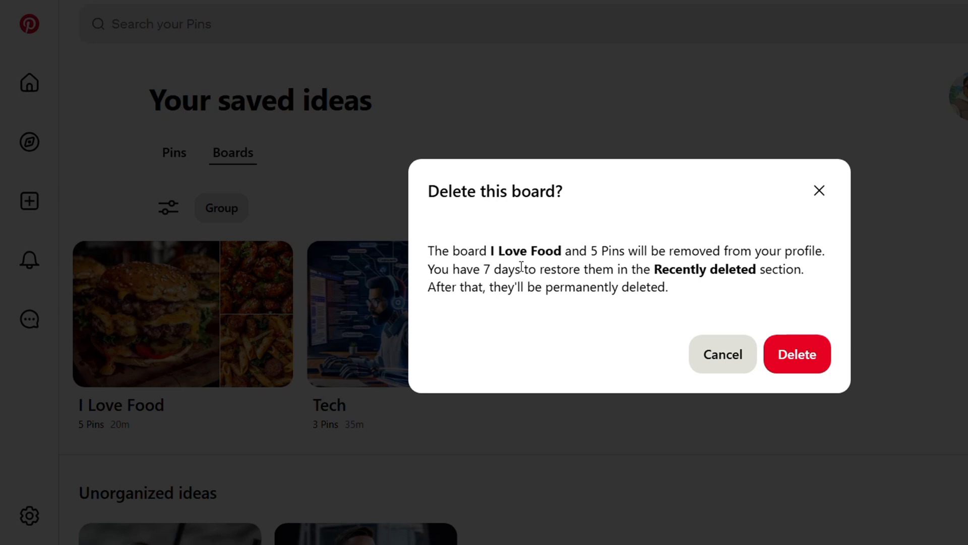
mouse_move(679, 266)
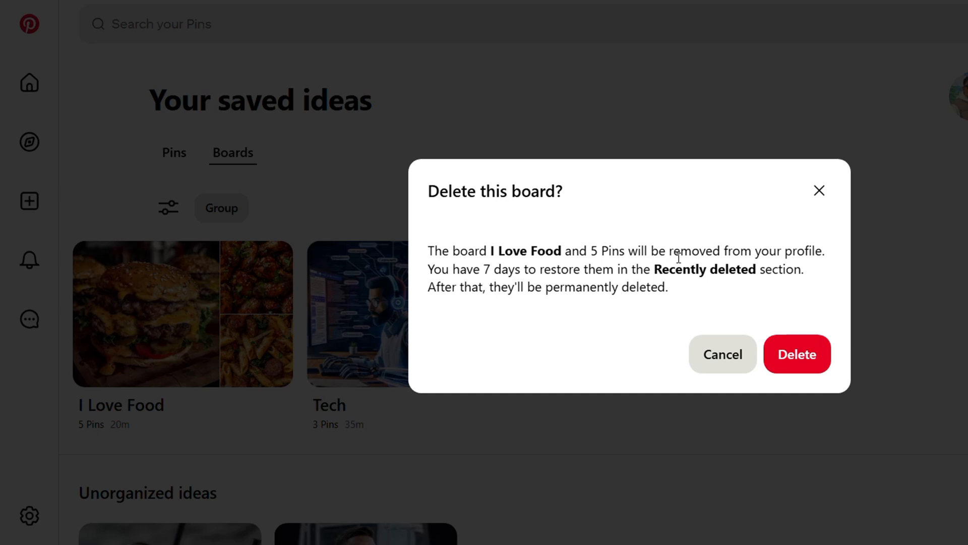
mouse_move(448, 305)
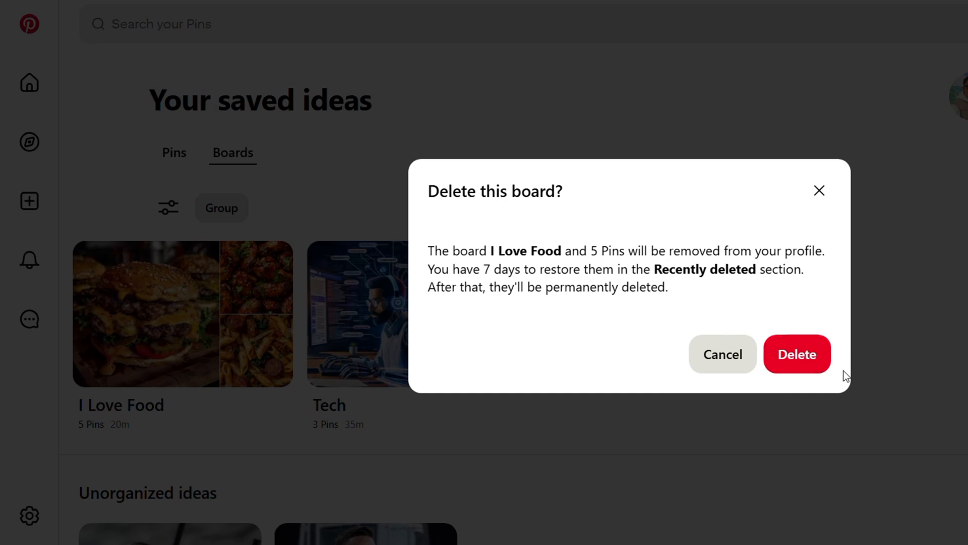
Confirm deletion of the I Love Food board, leaving the 3-pin board and unorganized ideas.
left_click(797, 354)
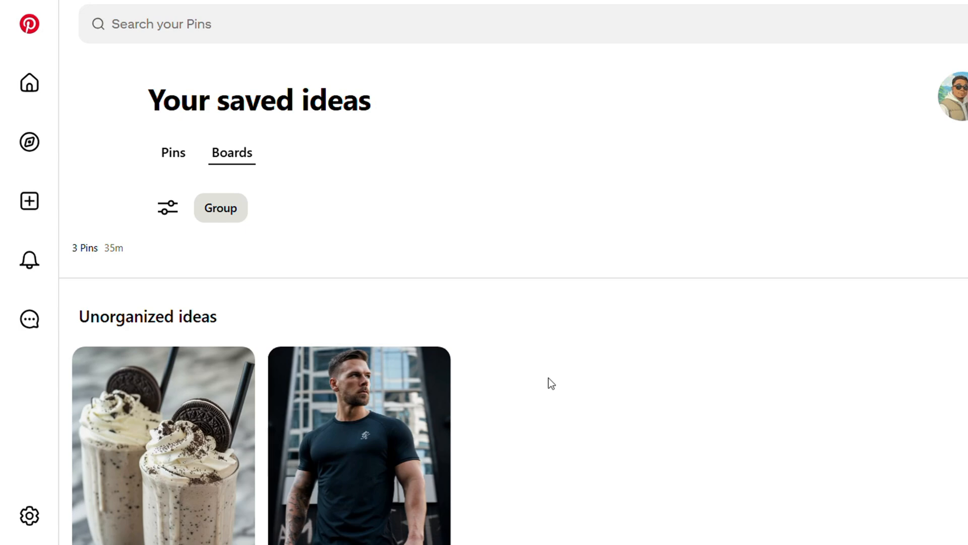
mouse_move(547, 377)
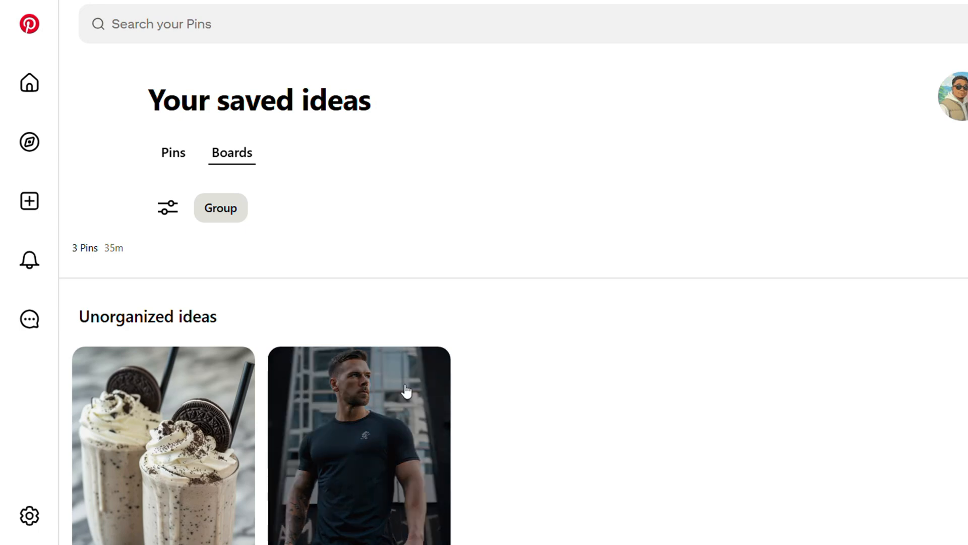
mouse_move(472, 250)
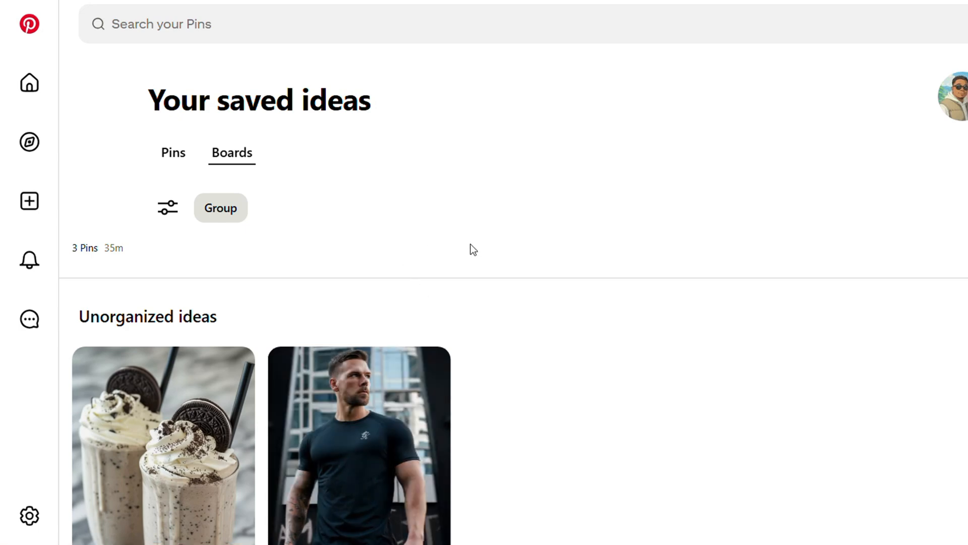
mouse_move(466, 249)
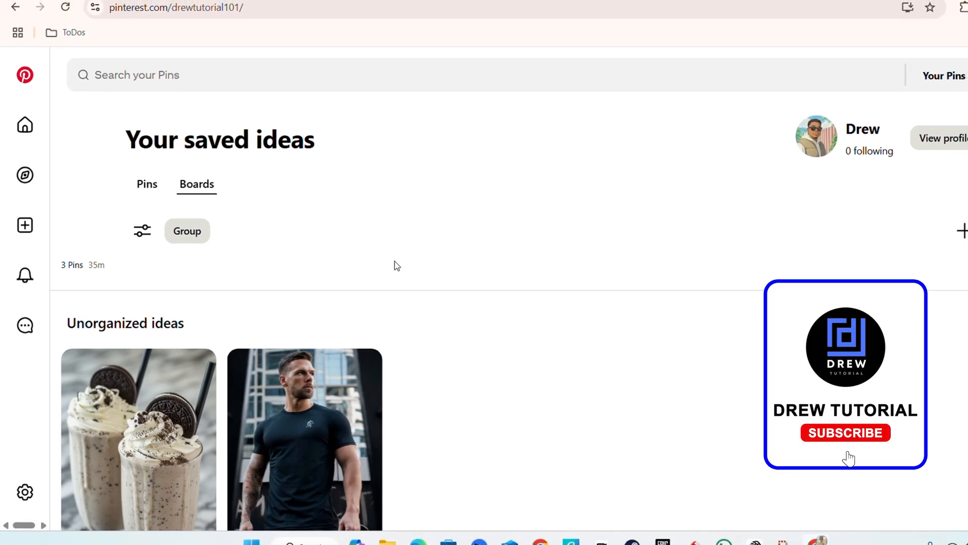
left_click(845, 433)
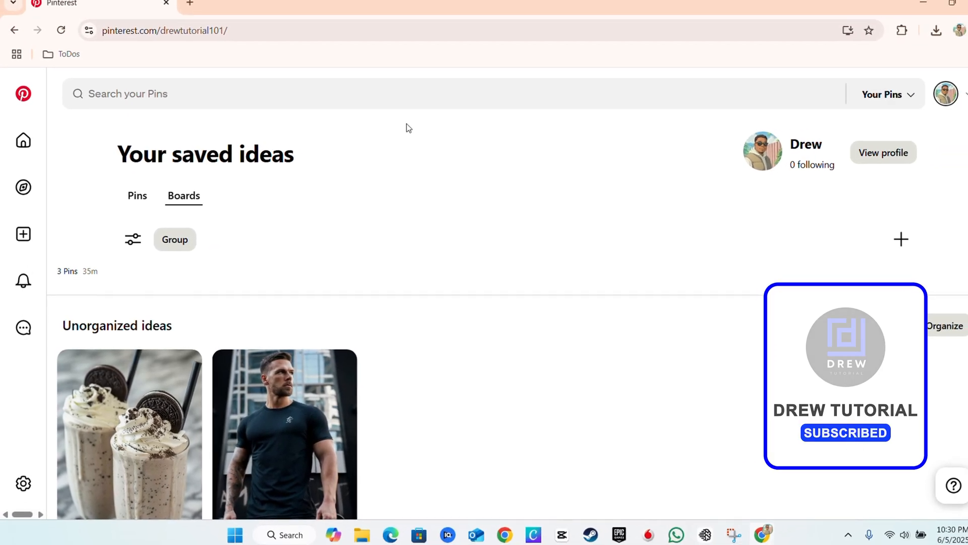